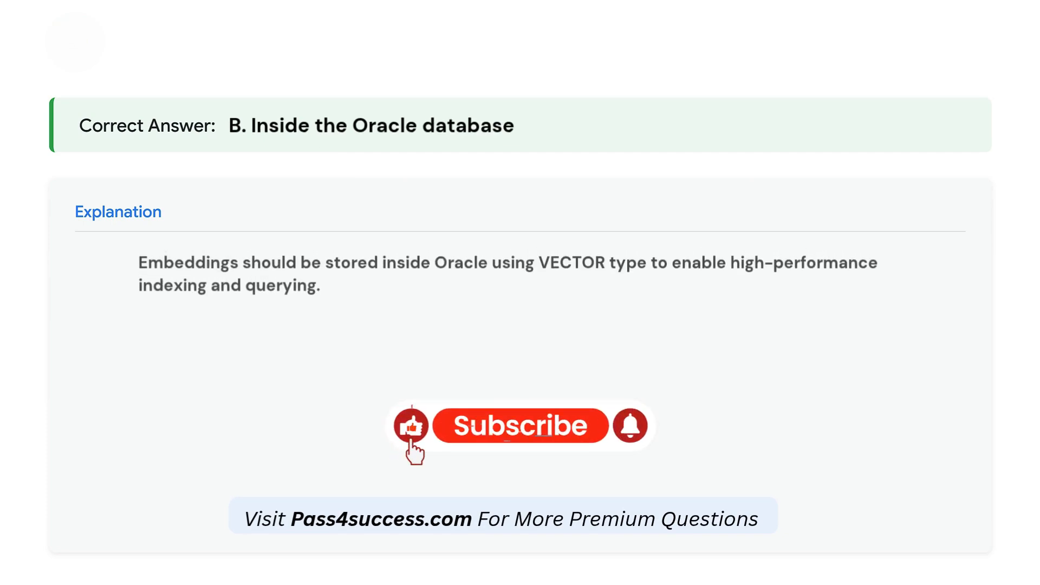
Enter question 6 on what must be created before ANN queries, with option A 'Materialized view'
{"action": "left_click", "coordinate": [519, 426]}
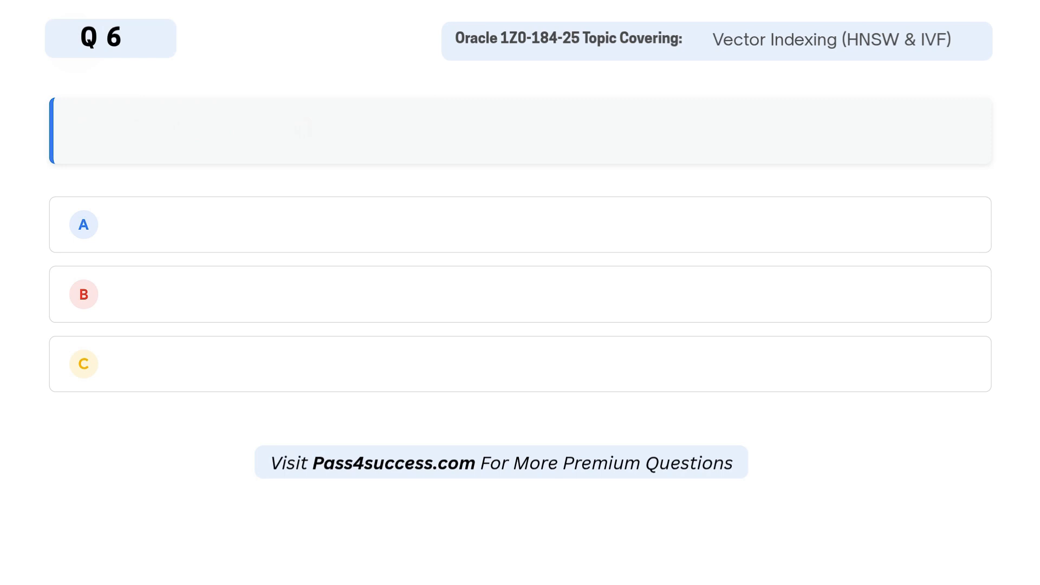
{"action": "type", "text": "What must be created before using ANN queries on VECTOR columns?"}
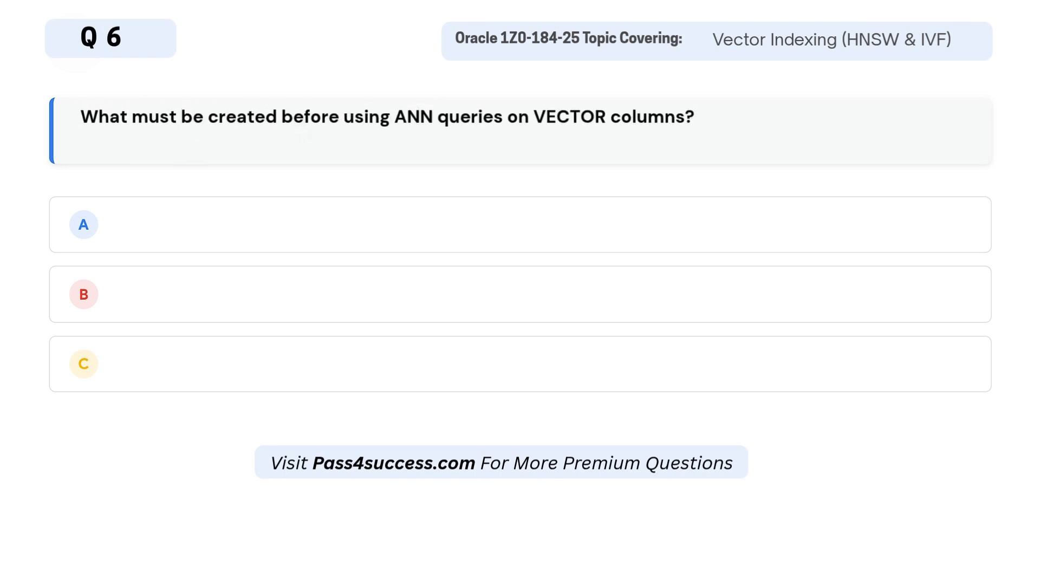
{"action": "left_click", "coordinate": [265, 224]}
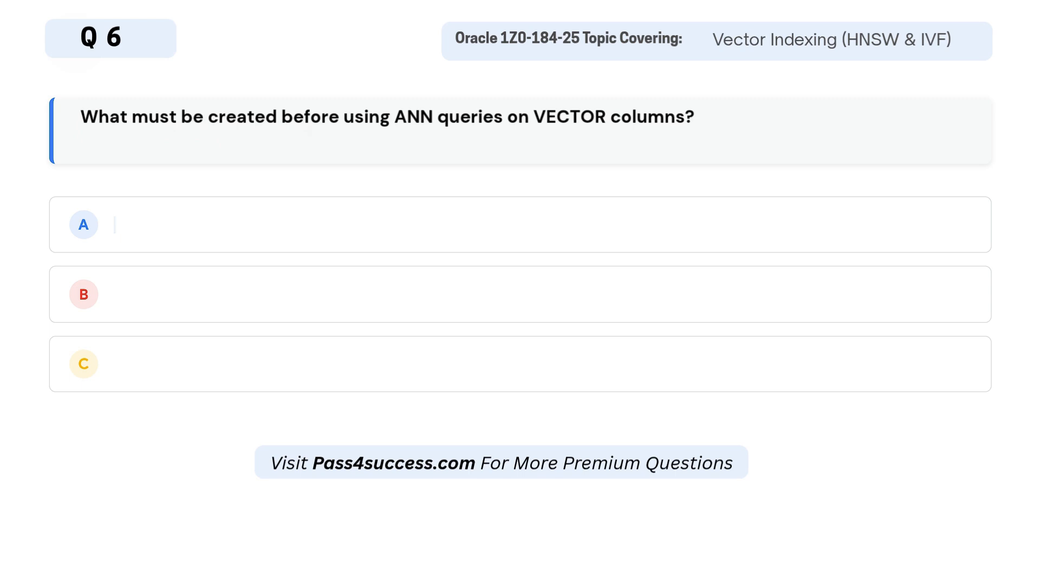
{"action": "type", "text": "Materialized view"}
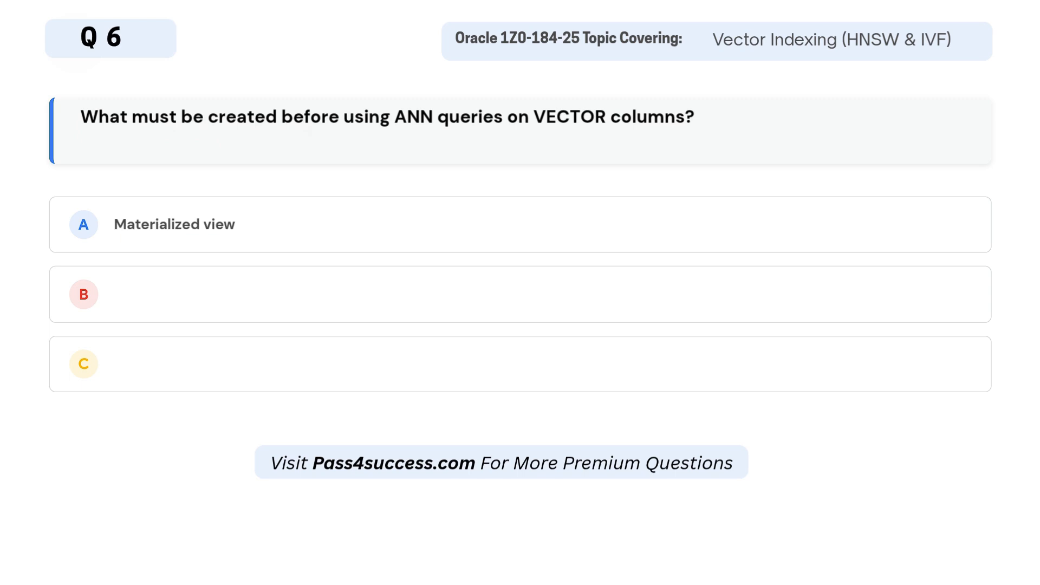